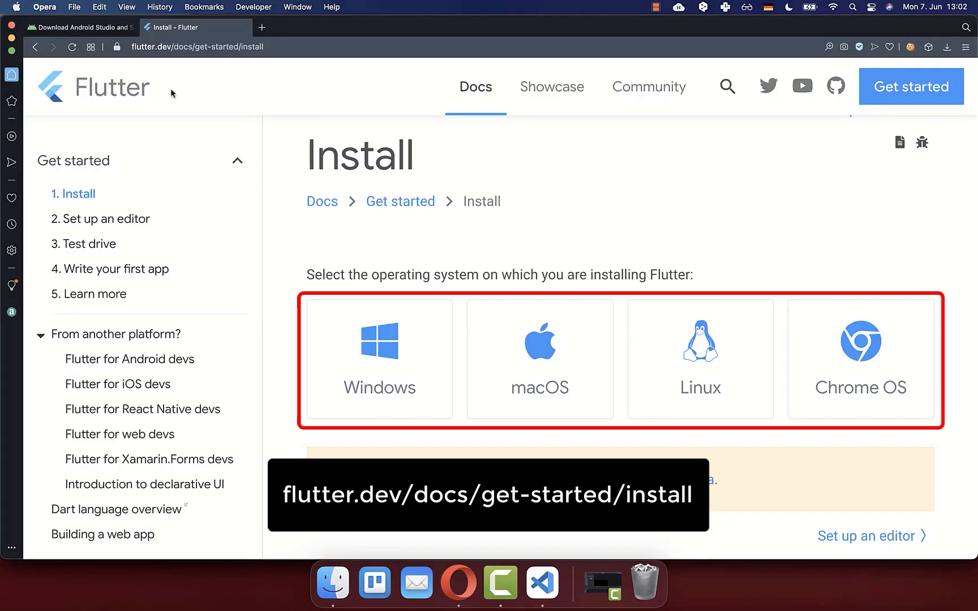
Step: Switch Opera to the 'Download Android Studio' tab at developer.android.com/studio
left_click(75, 27)
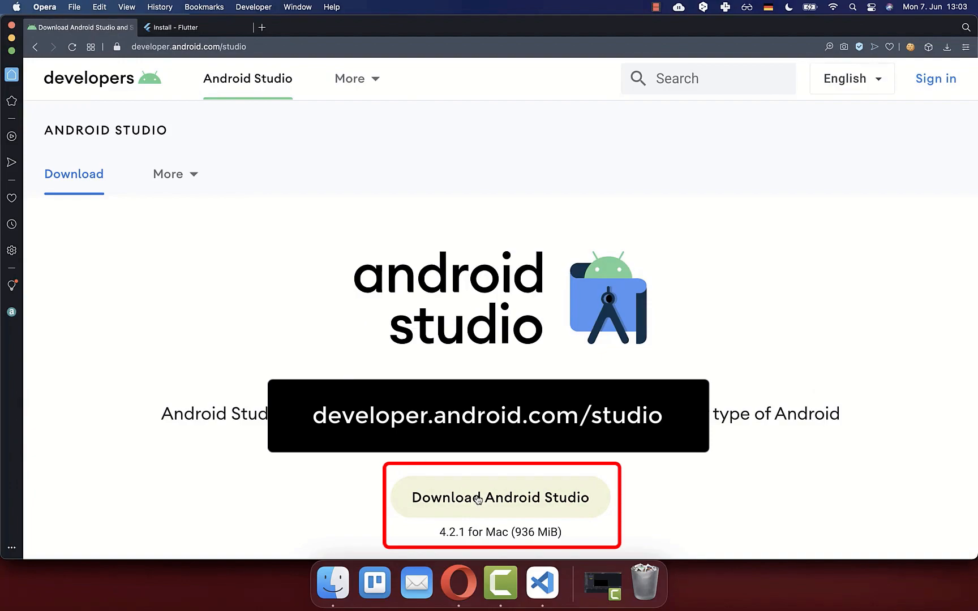
Step: Search the marketplace for 'Flutter', then view the Flutter and Dart extension details
left_click(542, 582)
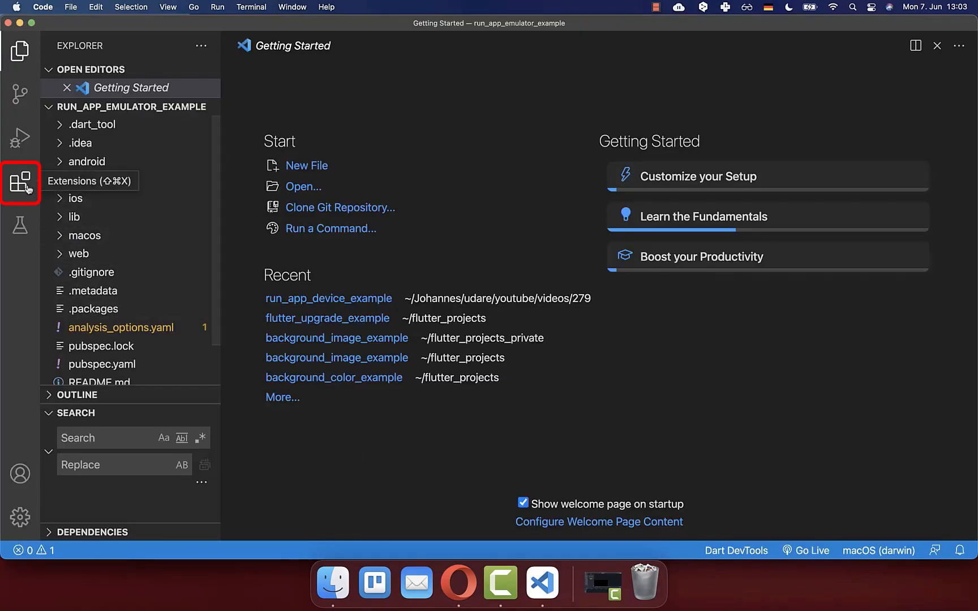
left_click(20, 183)
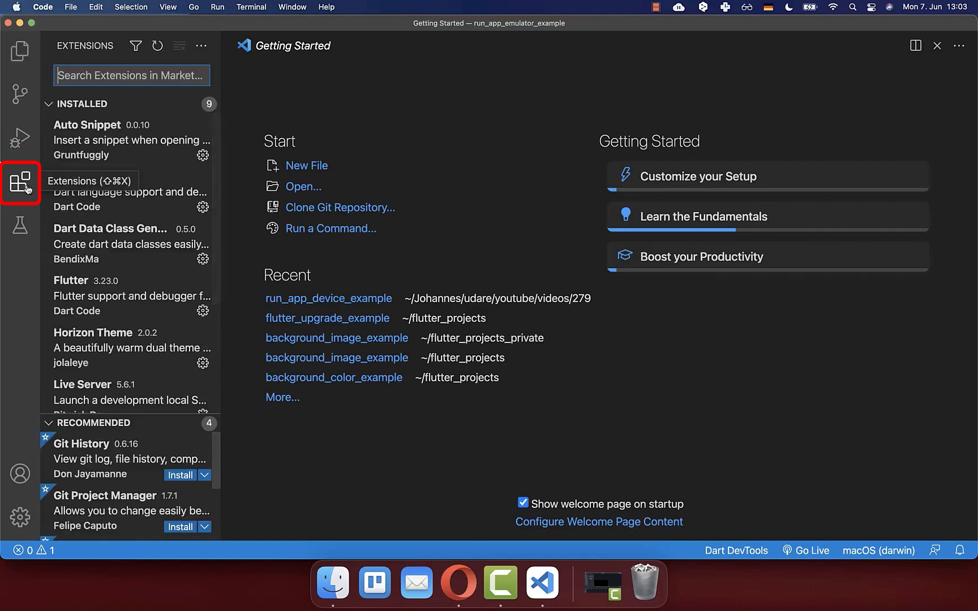
type("Flutter")
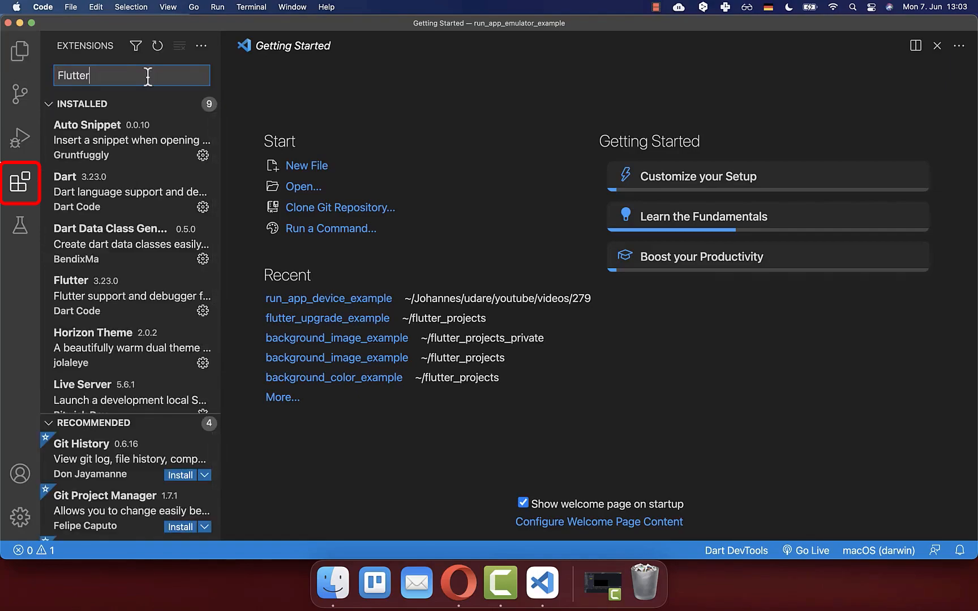
left_click(125, 296)
type("Dart")
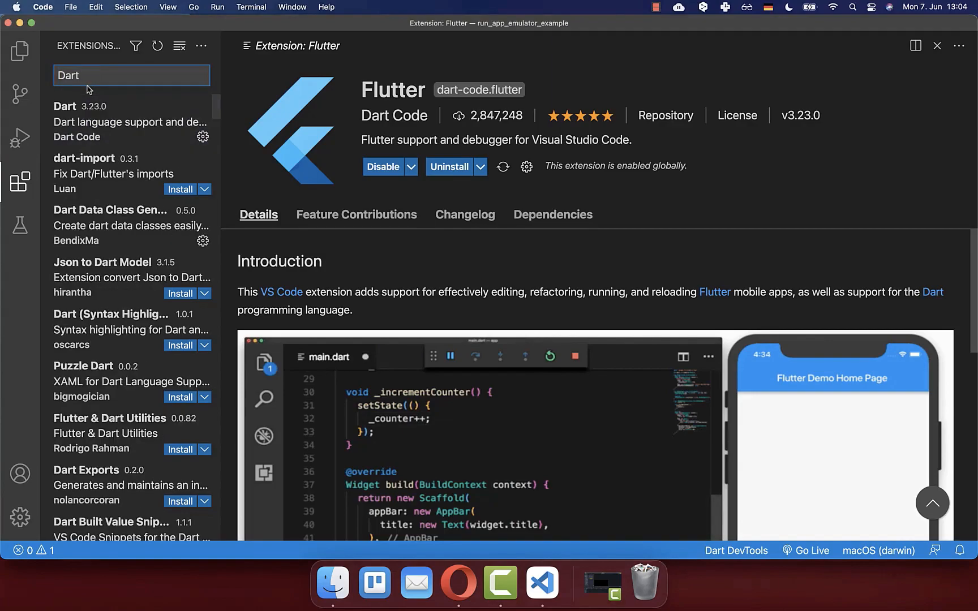
left_click(129, 121)
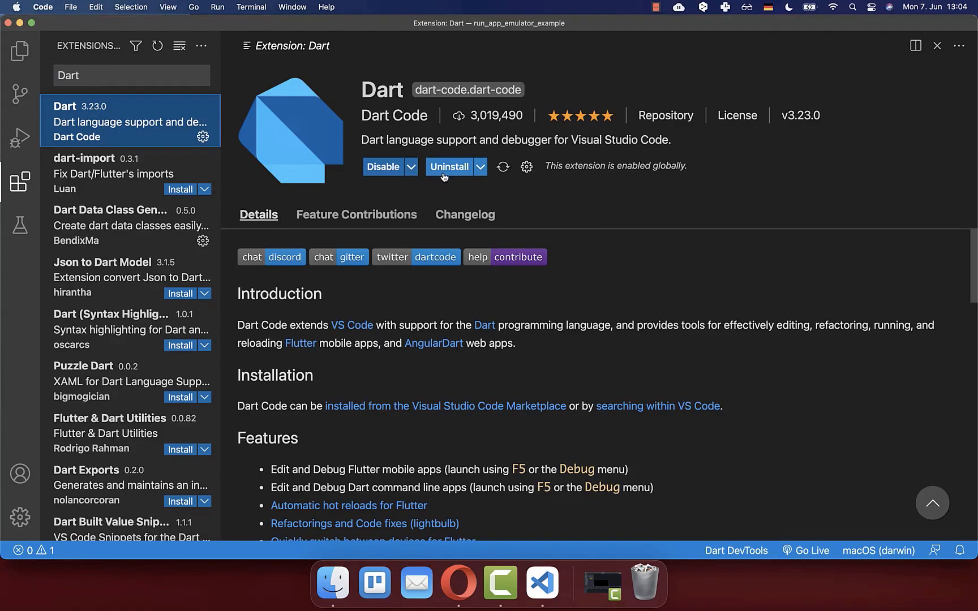
left_click(561, 583)
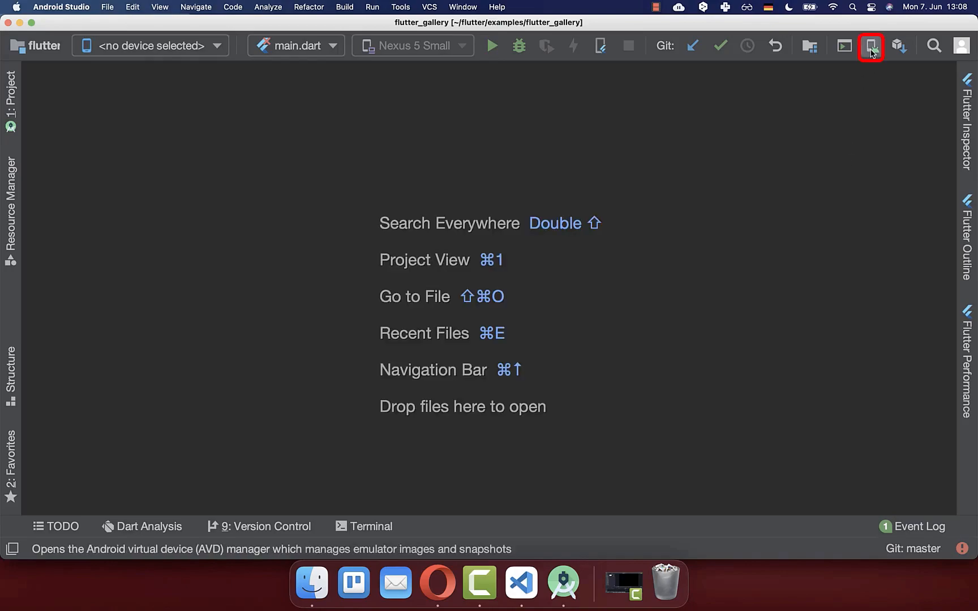
Step: Start a new virtual device in AVD Manager using Nexus 6 phone hardware
left_click(870, 44)
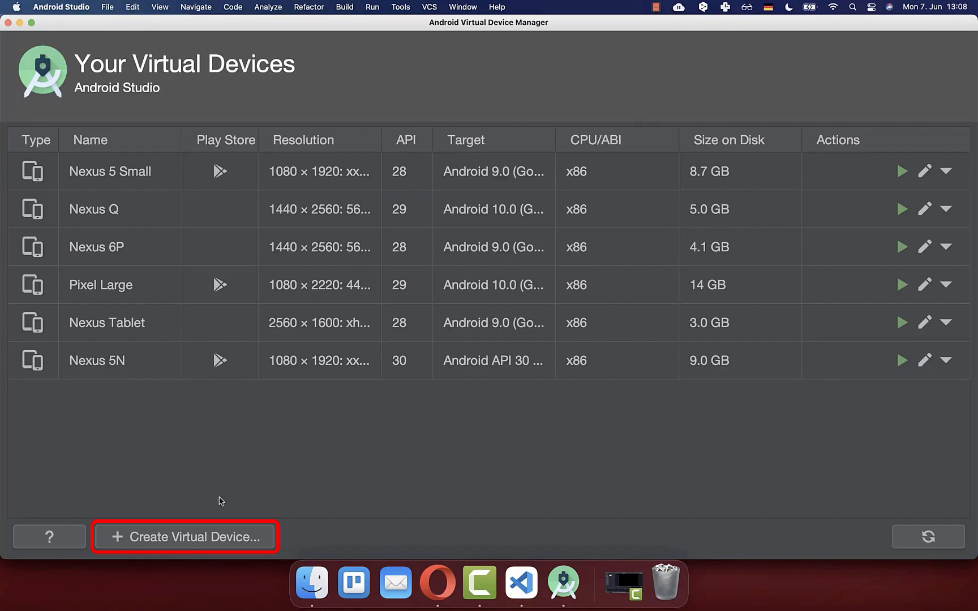
left_click(184, 536)
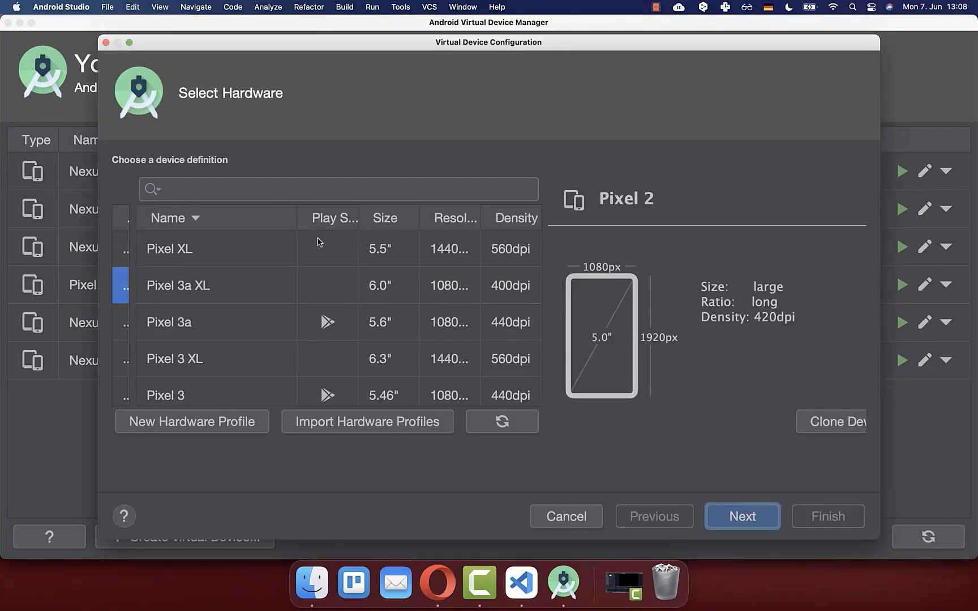
left_click(215, 315)
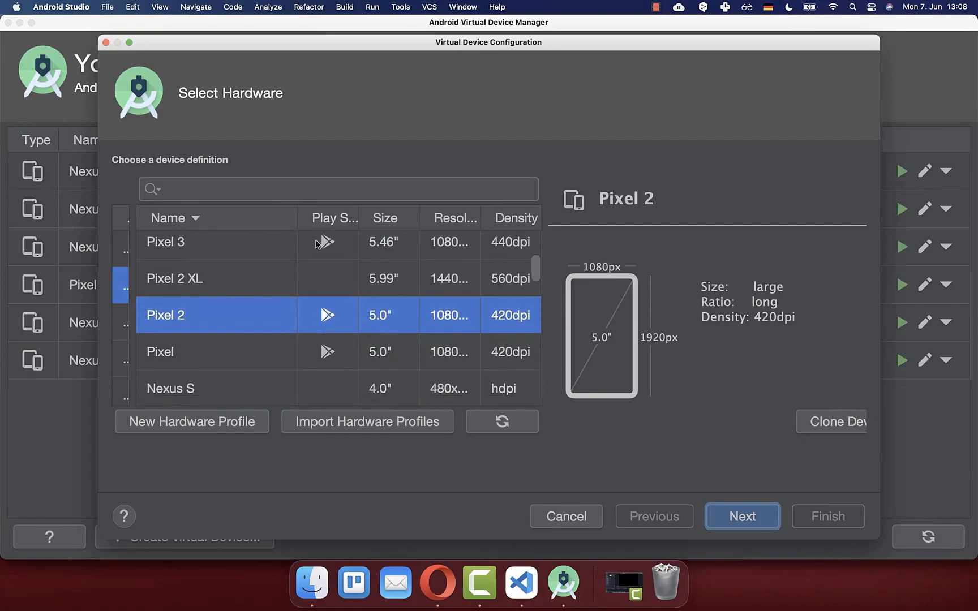
scroll("down", 3)
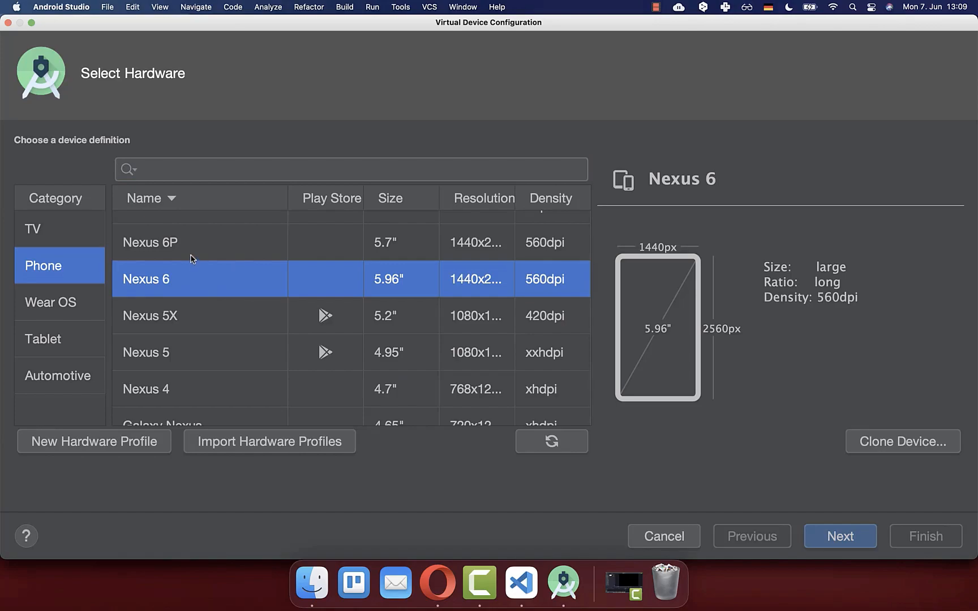
mouse_move(628, 250)
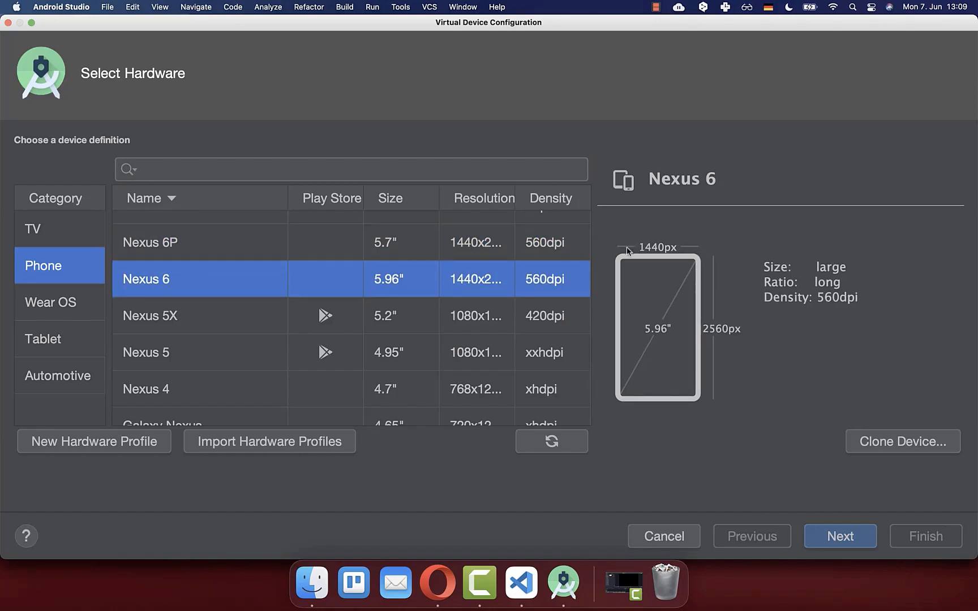
mouse_move(190, 292)
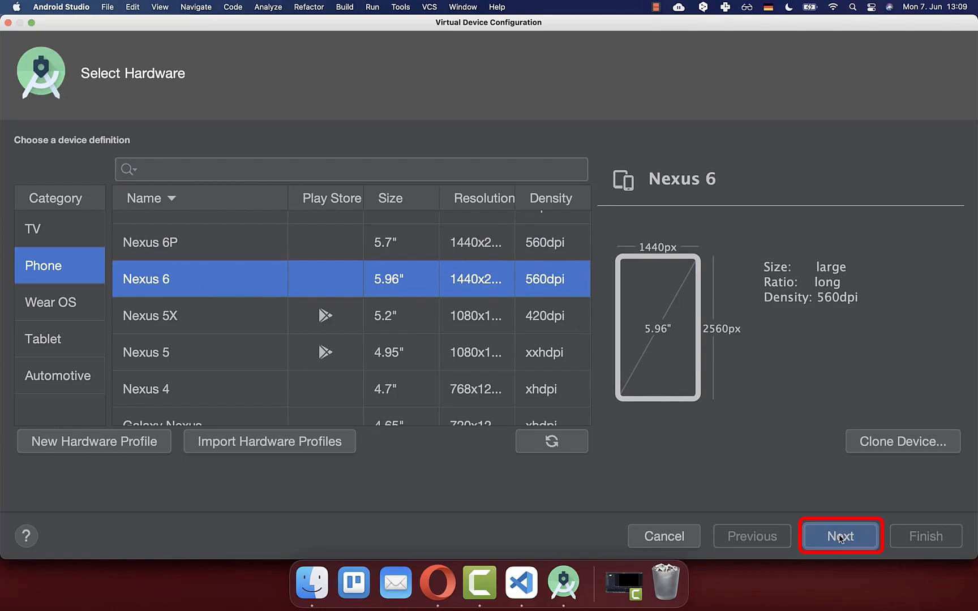
left_click(839, 536)
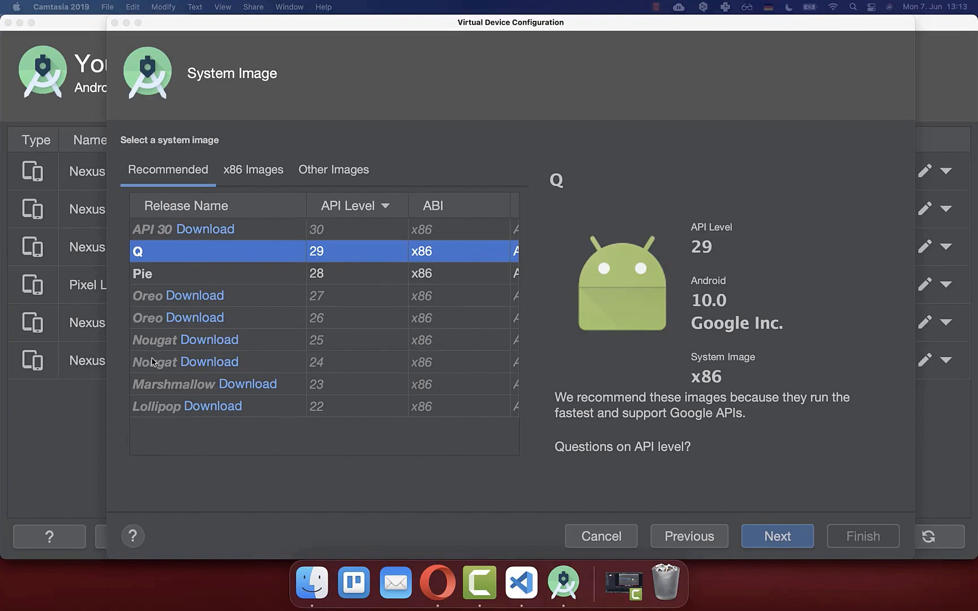
mouse_move(150, 422)
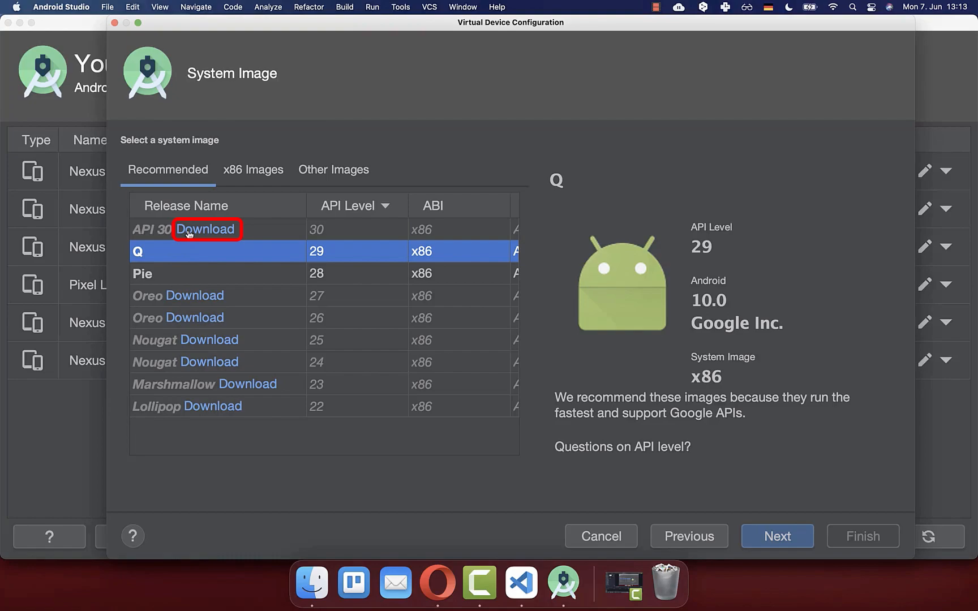
Step: Download and select the API 30 x86 system image, then continue to verification
left_click(206, 228)
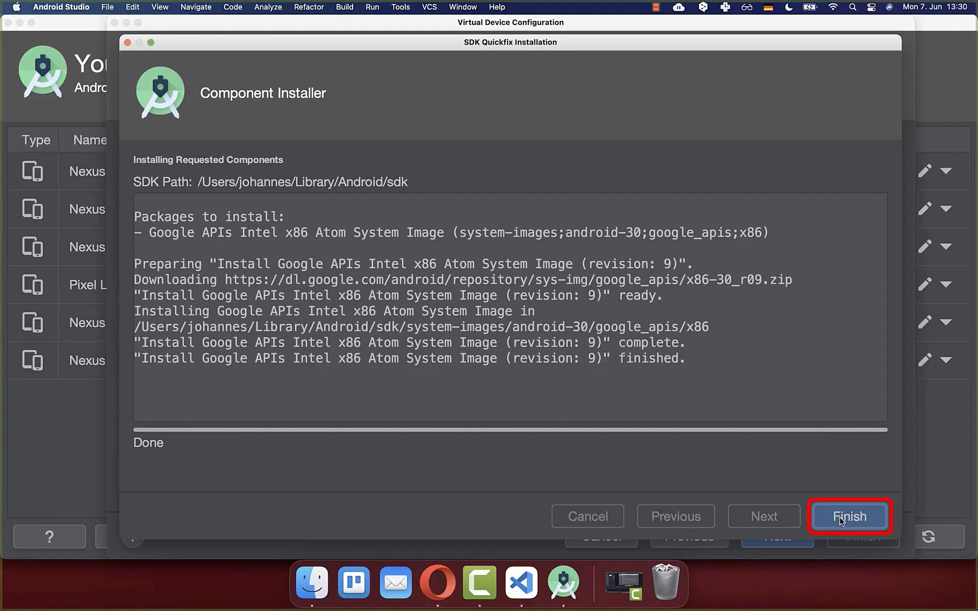
left_click(849, 516)
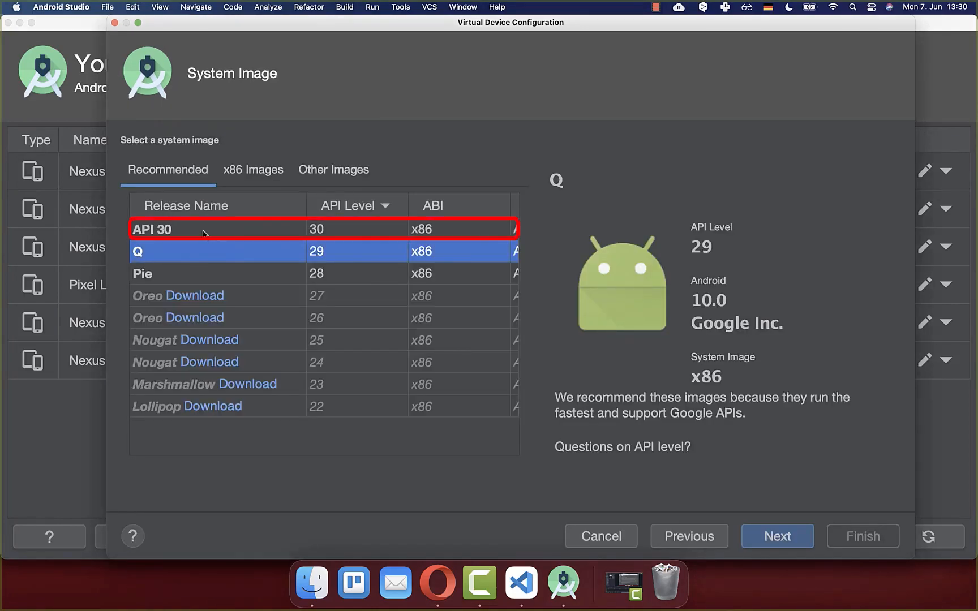
left_click(187, 229)
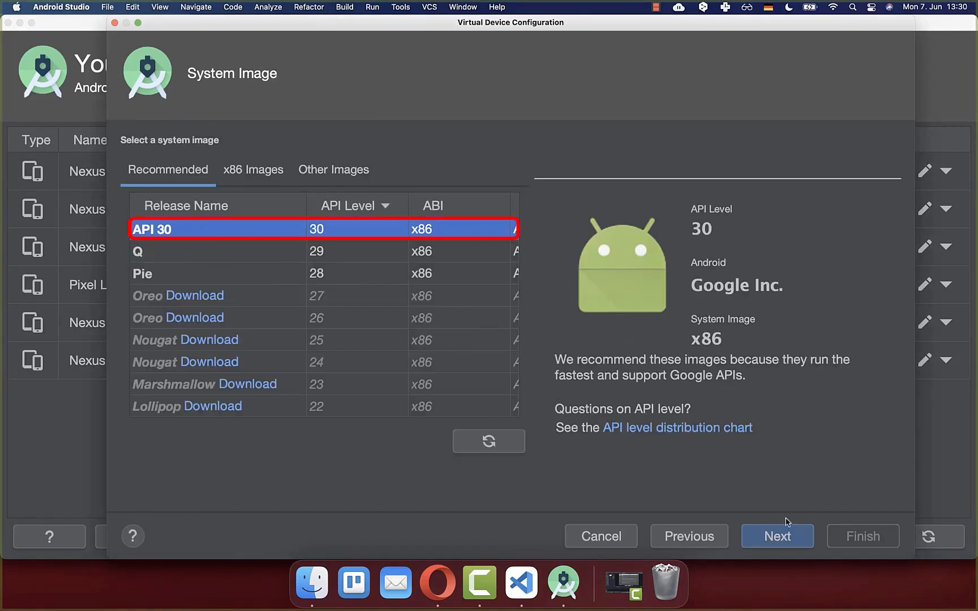
left_click(776, 536)
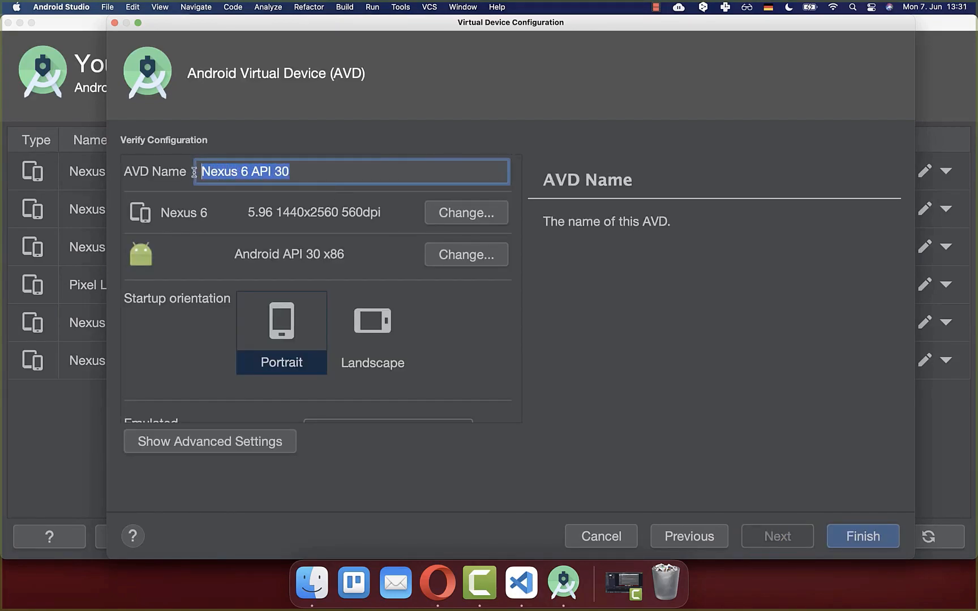
Step: Name the device 'My Flutter Emulator' and finish creating it
type("My Flutter Emulator")
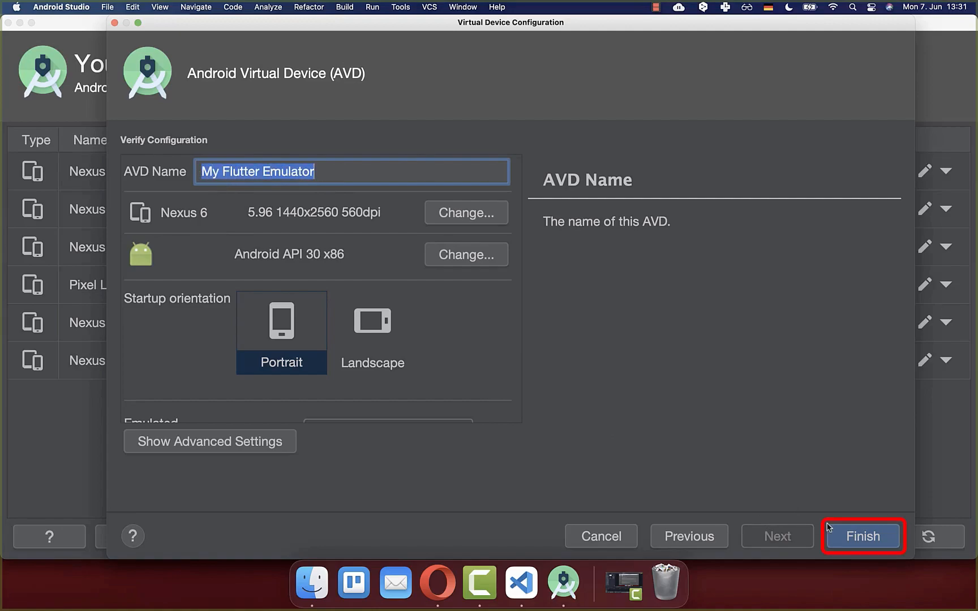
left_click(862, 536)
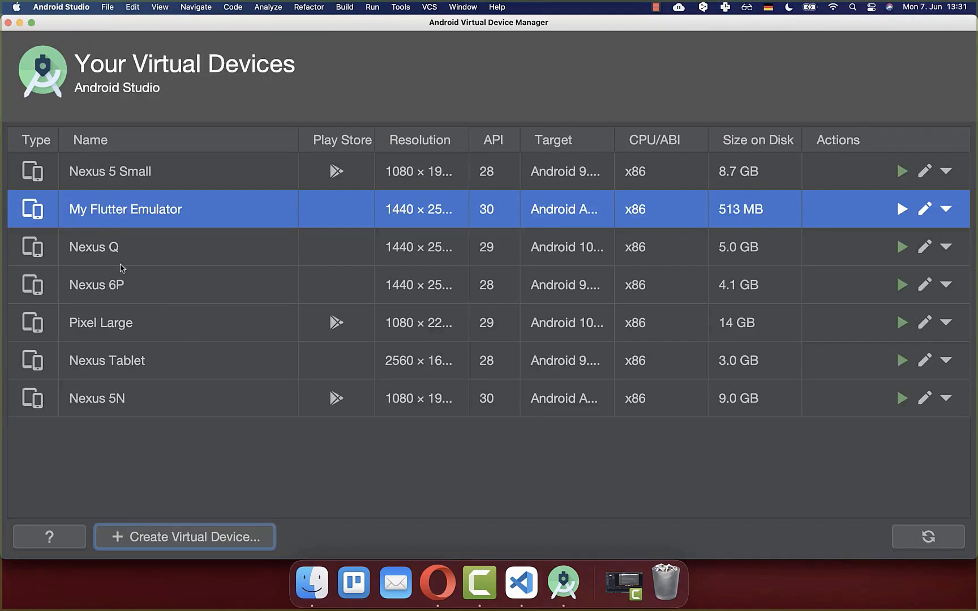
mouse_move(182, 215)
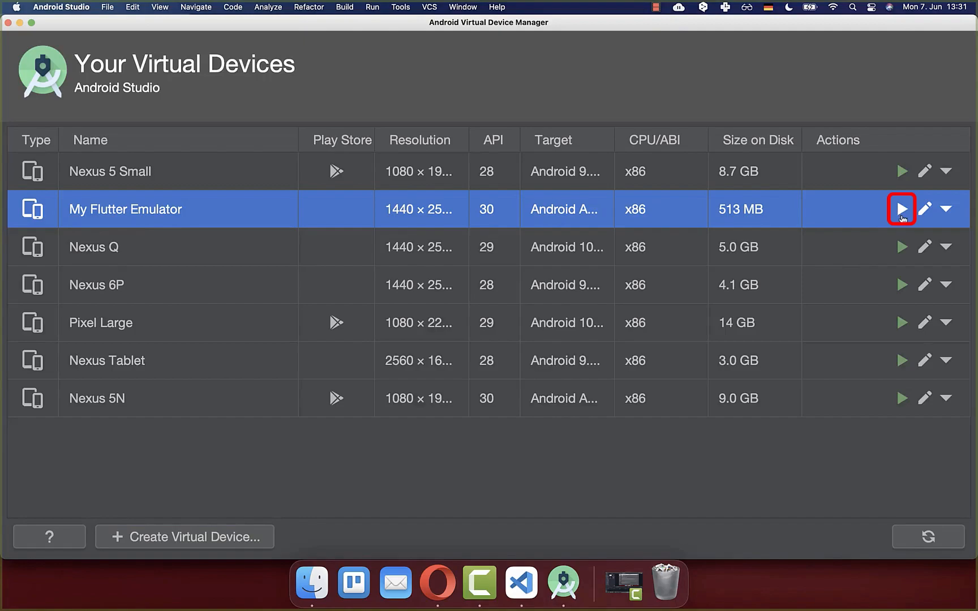
Step: Launch My Flutter Emulator and open Chrome on its home screen
left_click(900, 209)
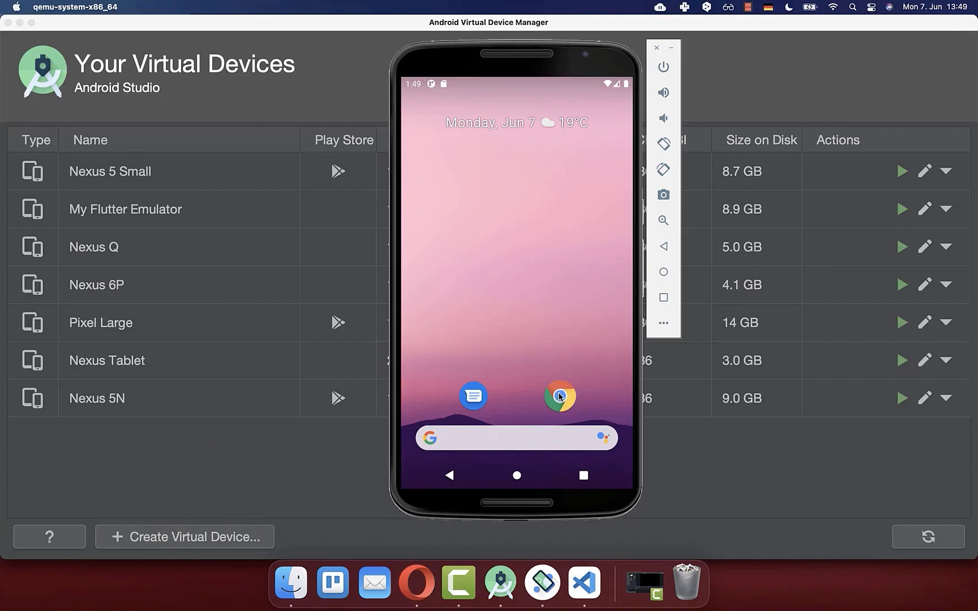
left_click(559, 396)
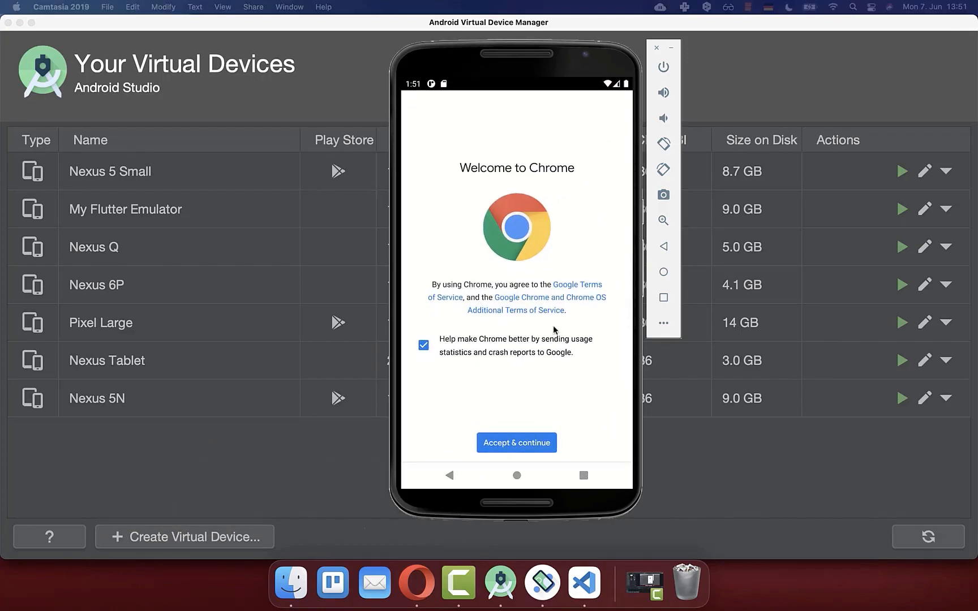
mouse_move(530, 383)
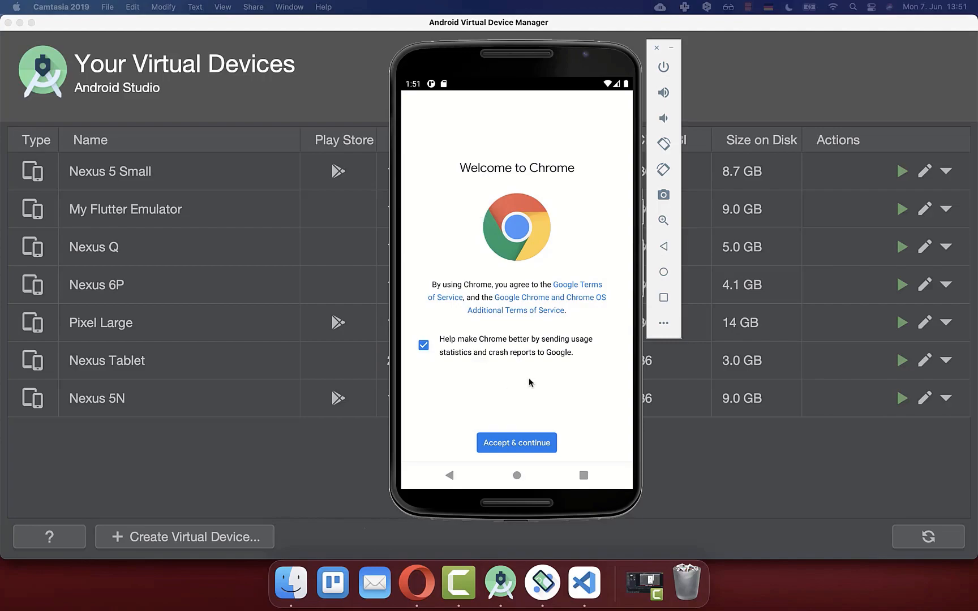
mouse_move(92, 81)
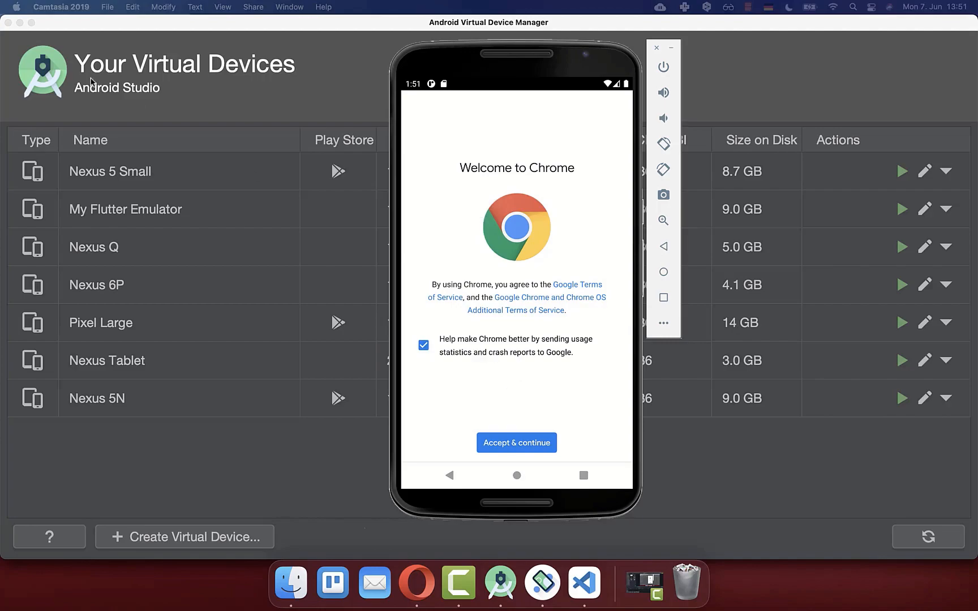
mouse_move(8, 23)
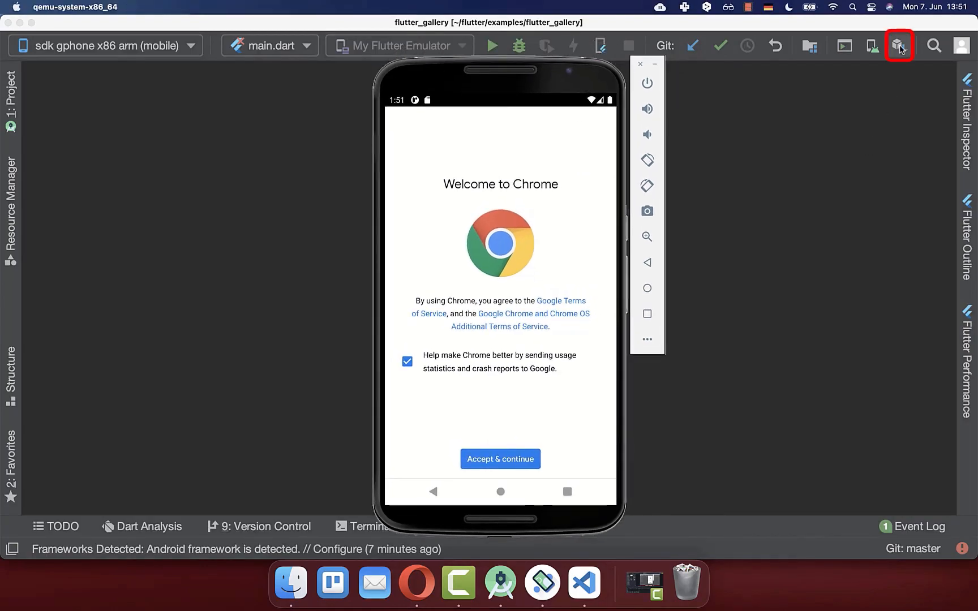
Step: Update the HAXM installer to 7.6.5 via SDK Manager, accepting the recommended RAM
left_click(897, 44)
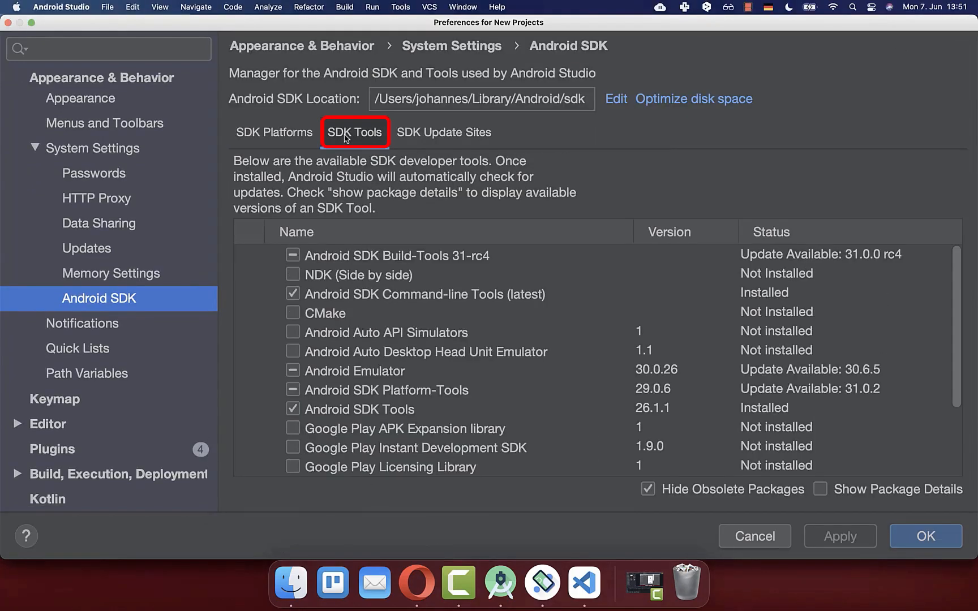
scroll("down", 3)
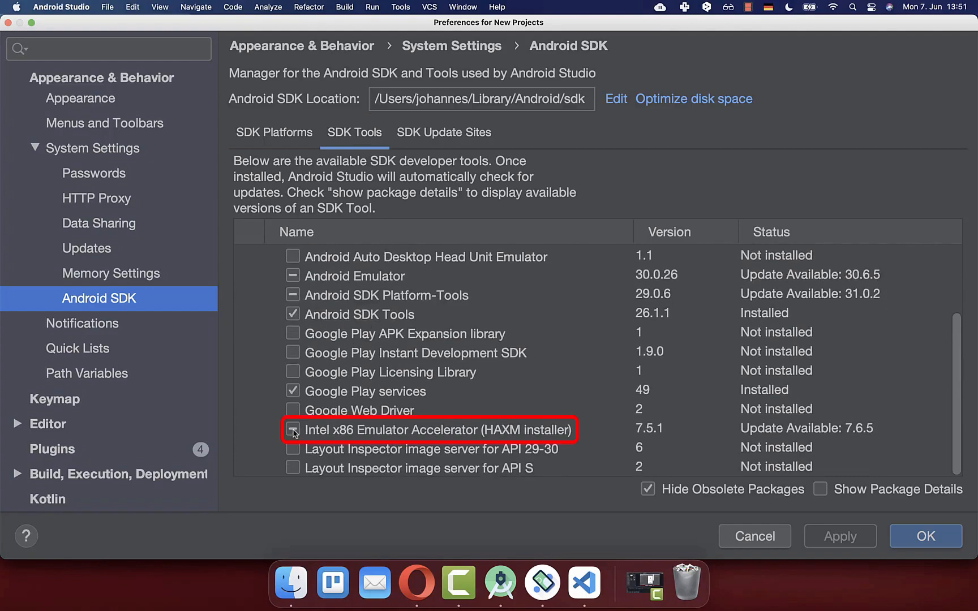
left_click(293, 429)
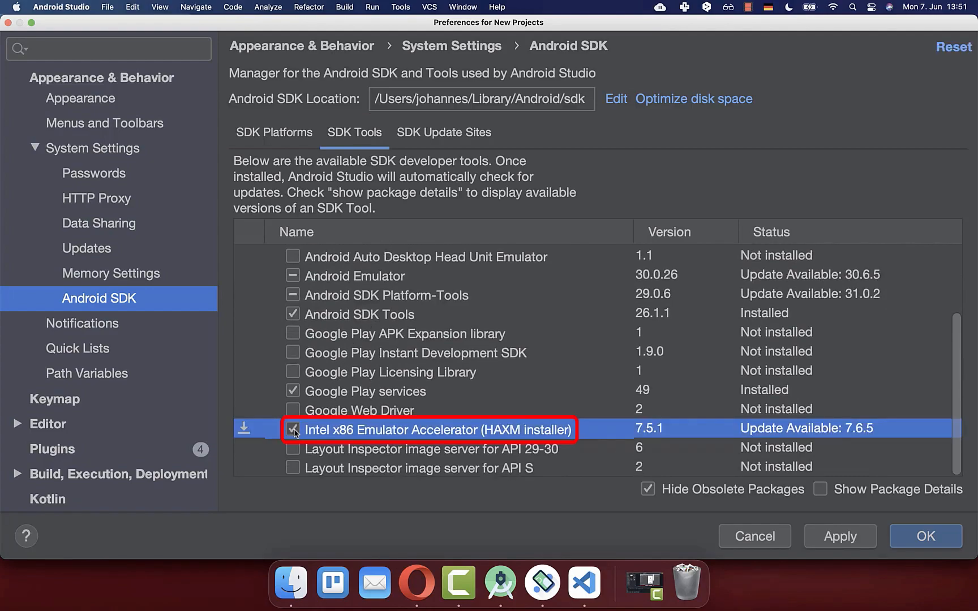
left_click(839, 536)
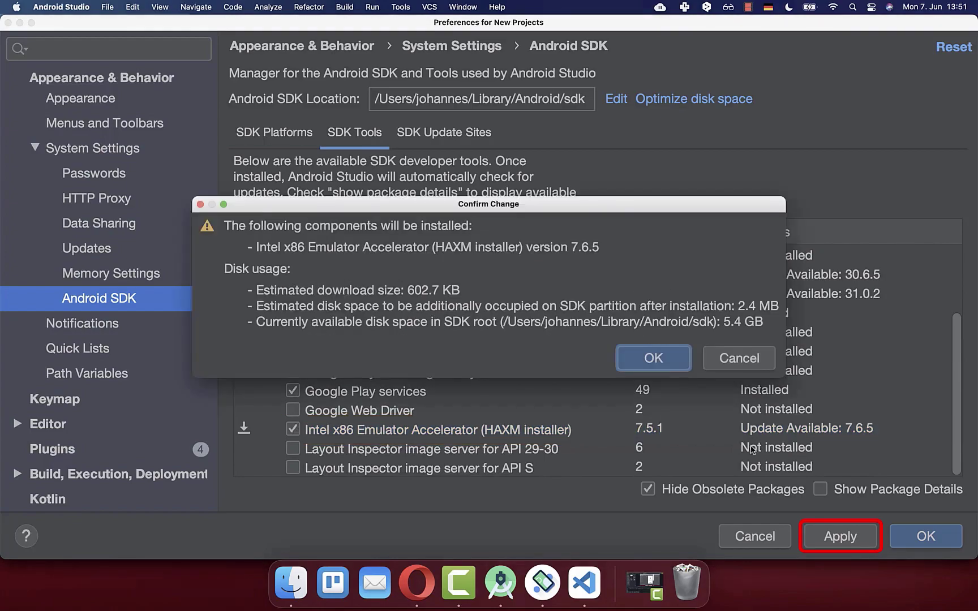
left_click(652, 357)
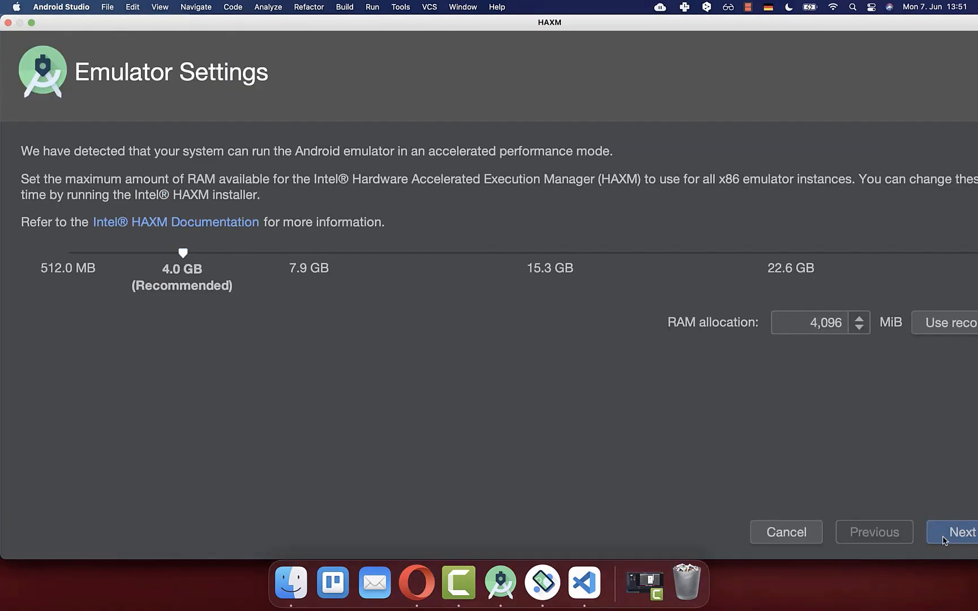
left_click(960, 532)
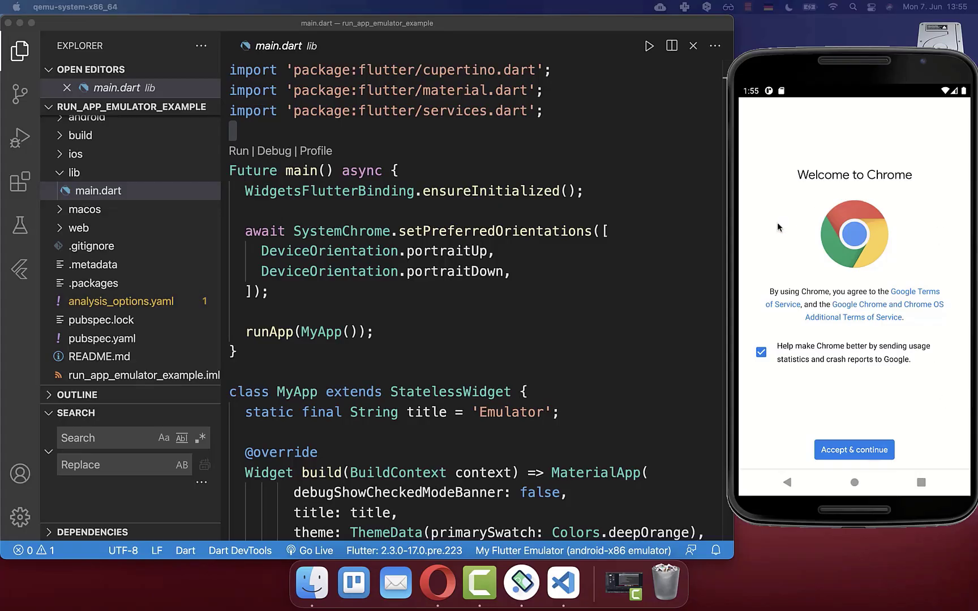
mouse_move(896, 348)
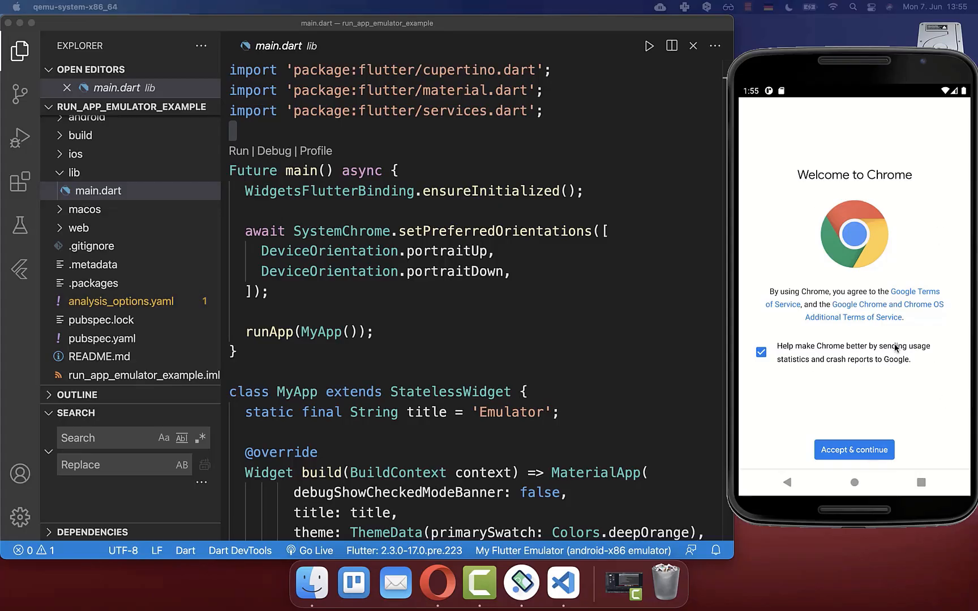
mouse_move(590, 268)
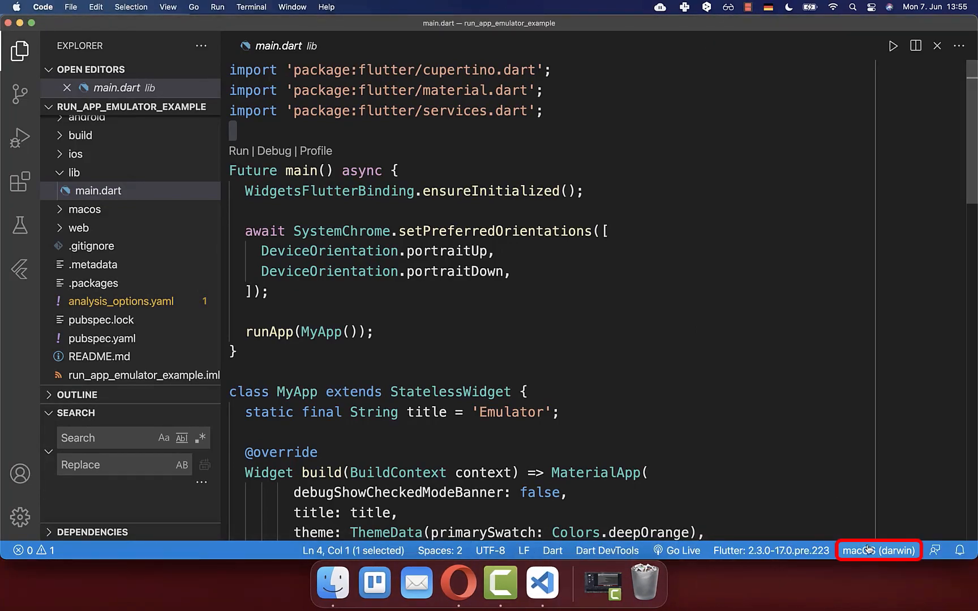
Step: Start My Flutter Emulator as VS Code's target device and open Terminal
left_click(878, 550)
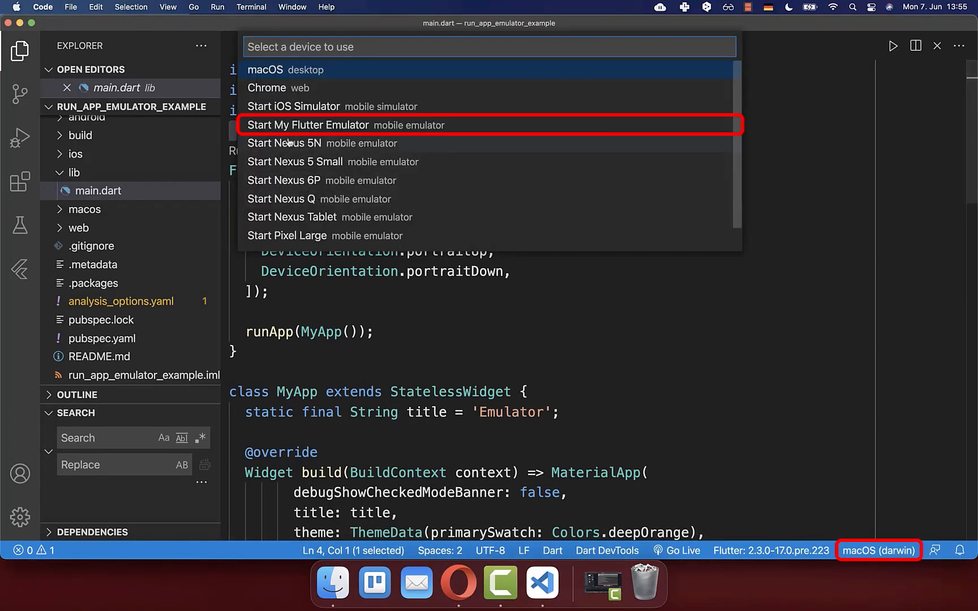
mouse_move(284, 233)
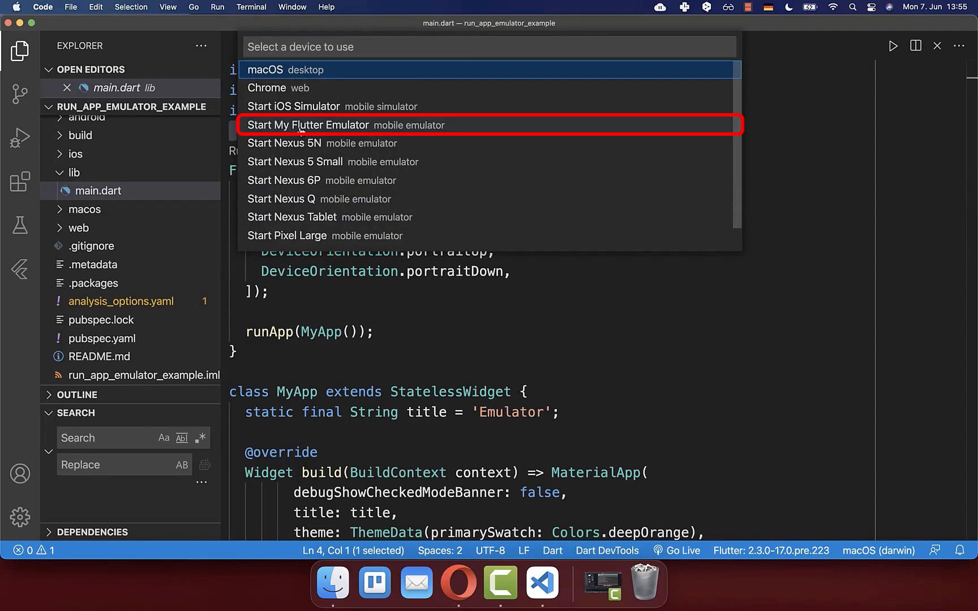
left_click(307, 124)
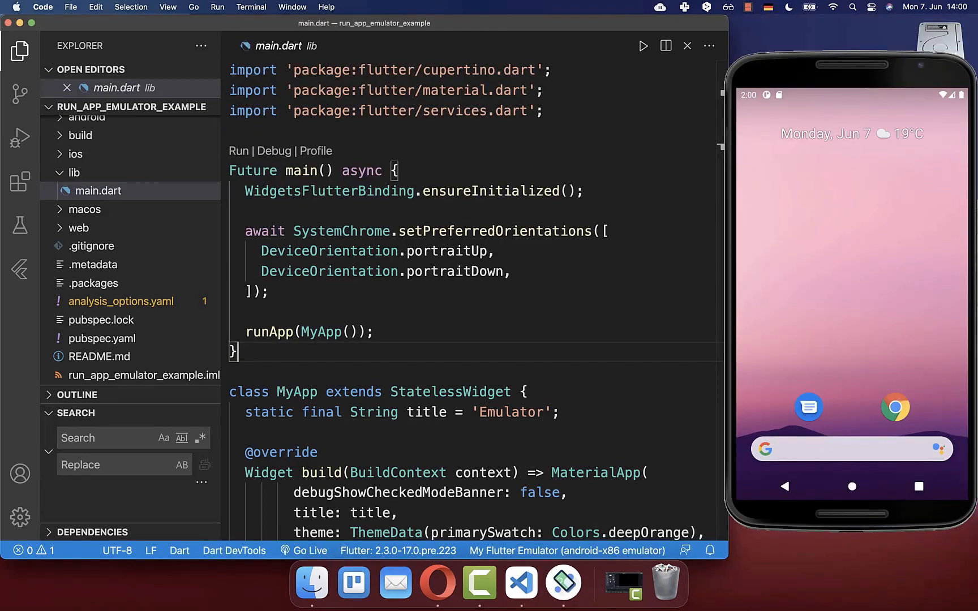
left_click(582, 584)
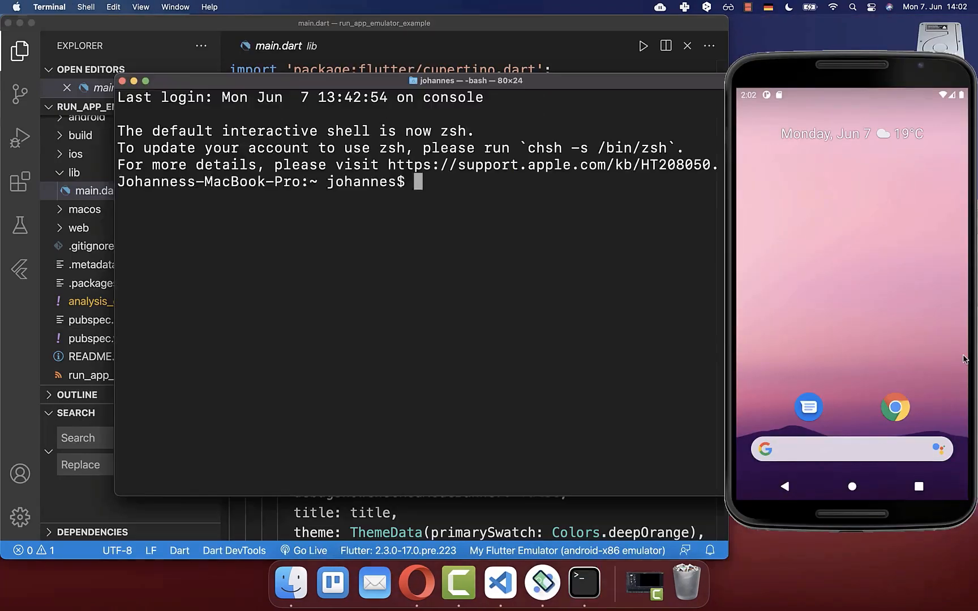
mouse_move(885, 333)
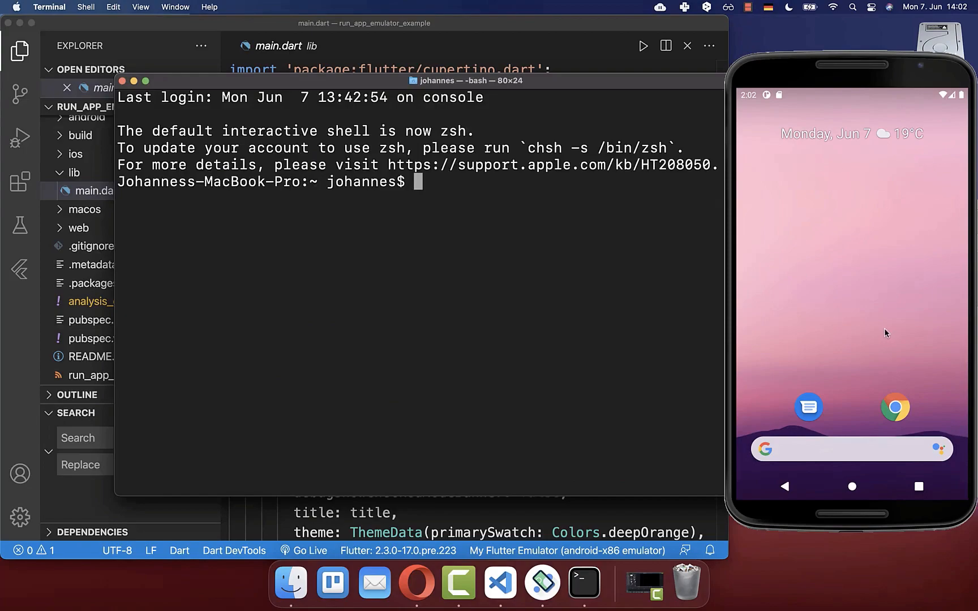
mouse_move(560, 268)
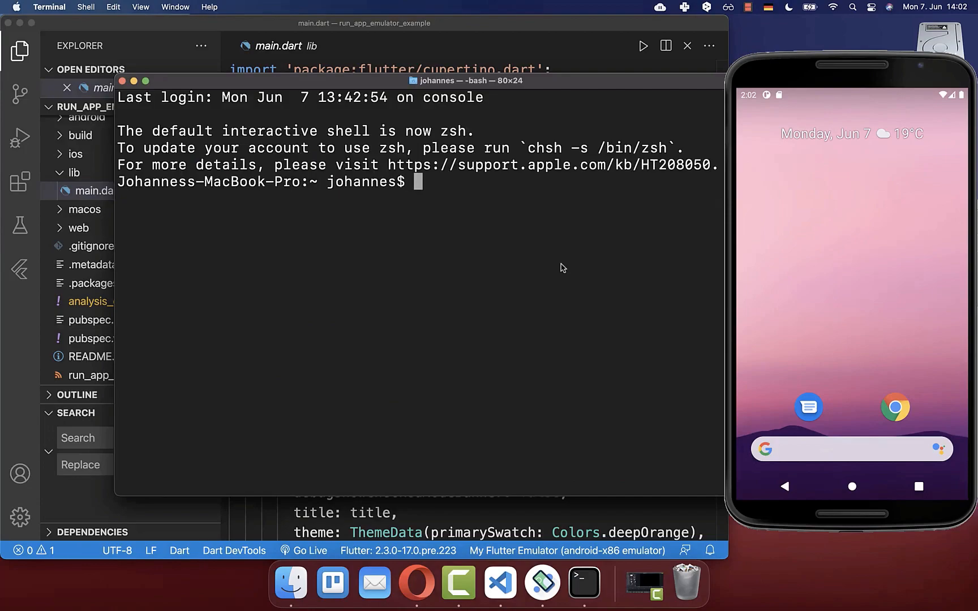
Step: Run 'flutter doctor --android-licenses' in Terminal
type("flutter doctor --android-licenses")
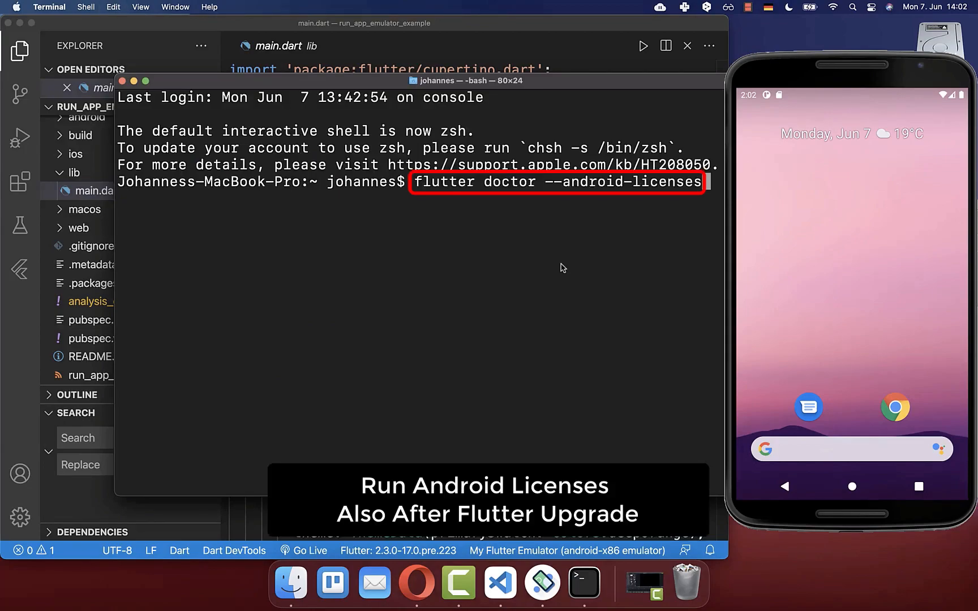
key("Return")
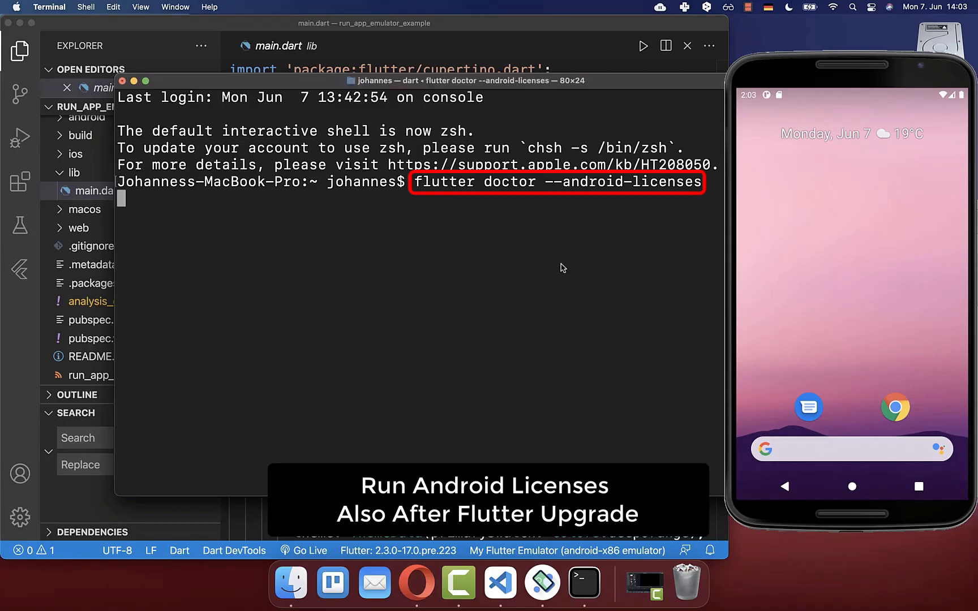